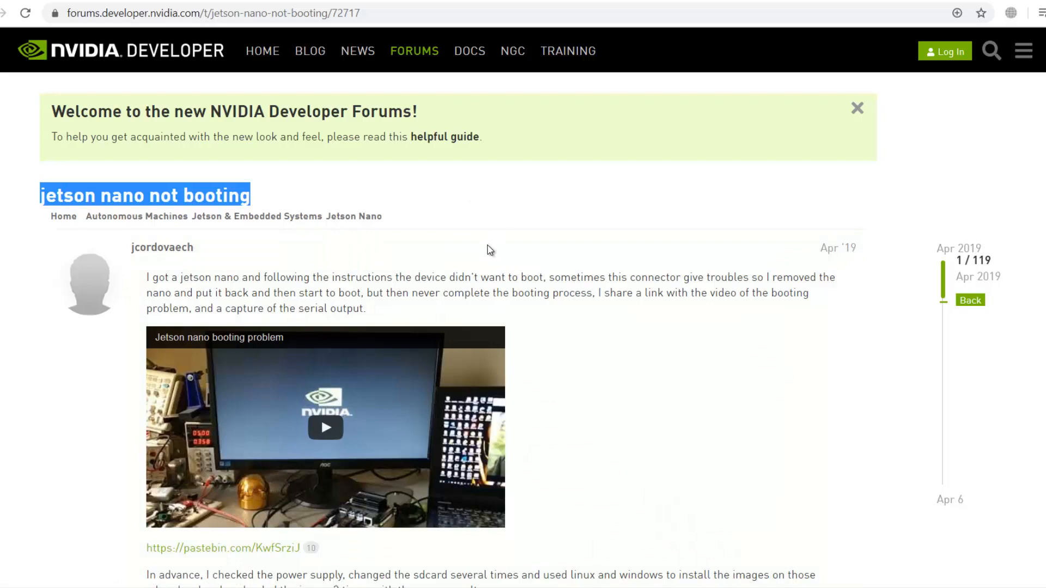
Step: Scroll the JetPack page to the Jetson Nano Developer Kit and download its SD card image
{"action": "scroll", "scroll_direction": "down", "scroll_amount": 3}
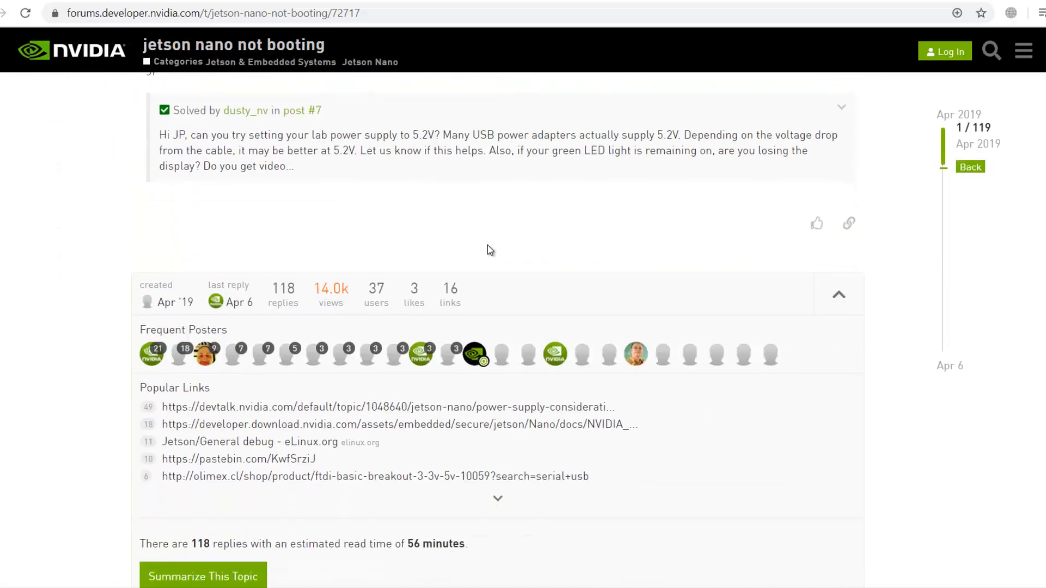
{"action": "scroll", "scroll_direction": "down", "scroll_amount": 3}
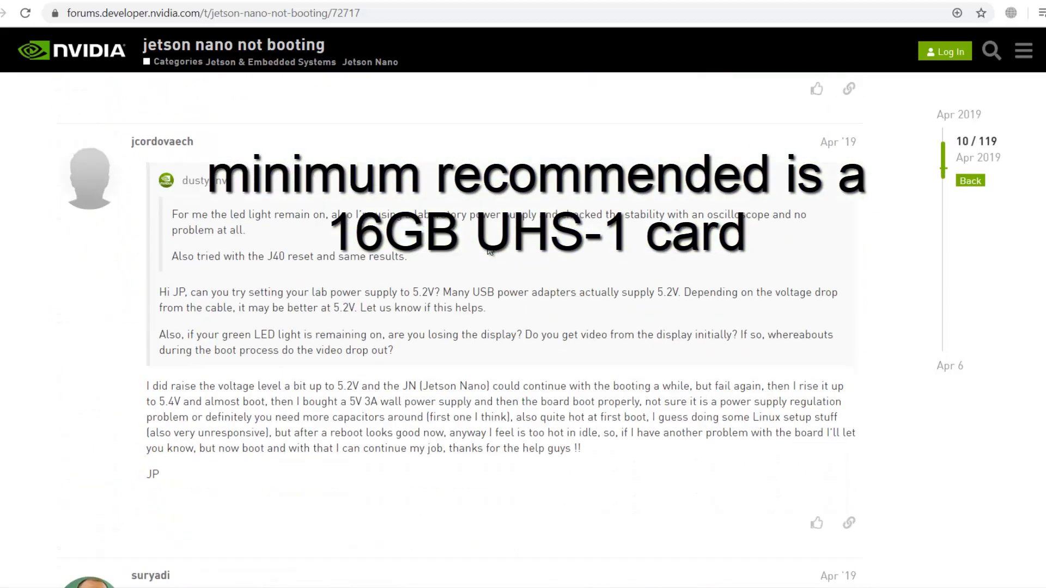
{"action": "scroll", "scroll_direction": "down", "scroll_amount": 3}
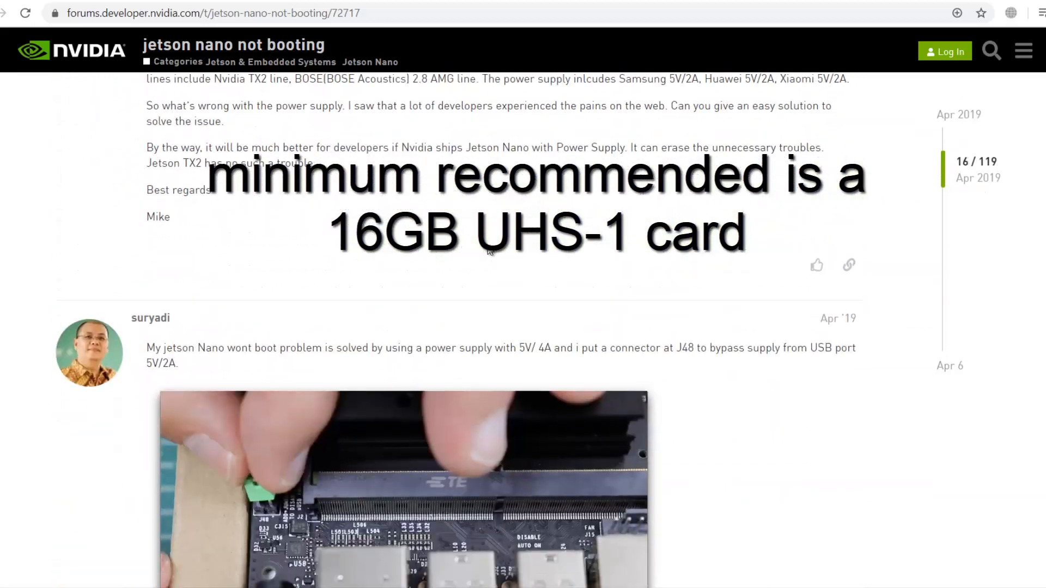
{"action": "scroll", "scroll_direction": "down", "scroll_amount": 3}
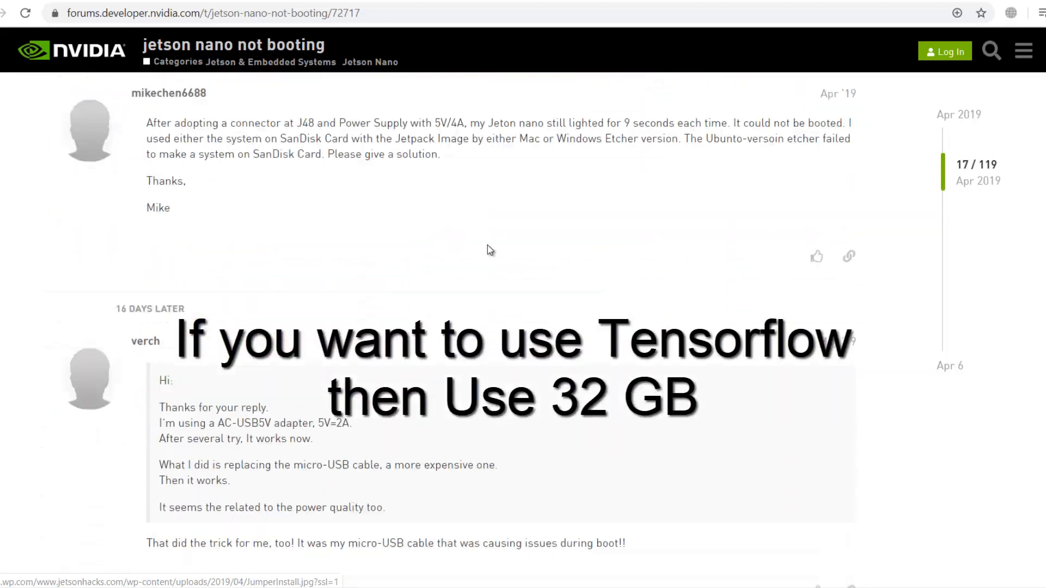
{"action": "scroll", "scroll_direction": "down", "scroll_amount": 3}
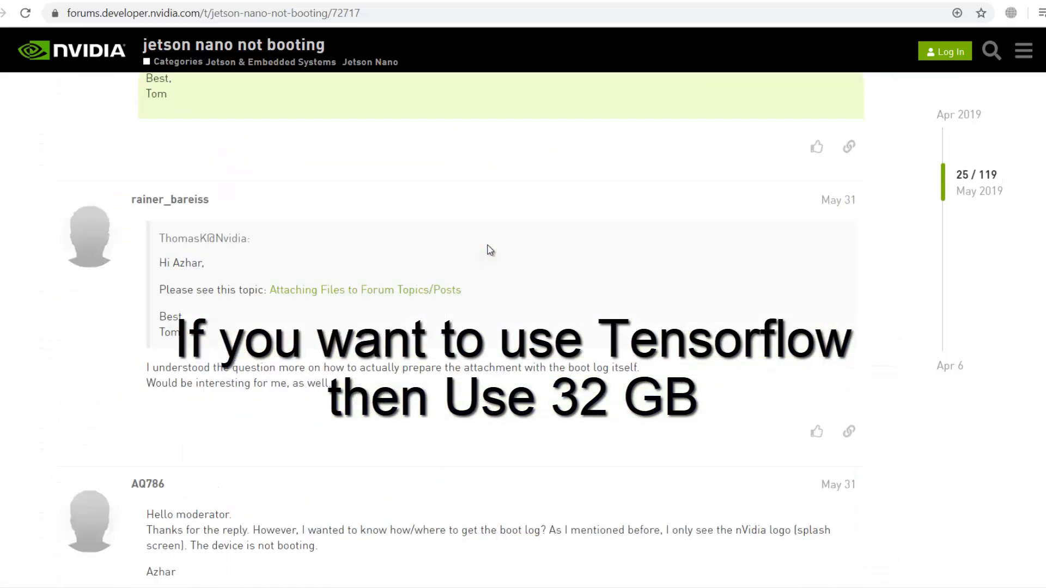
{"action": "scroll", "scroll_direction": "down", "scroll_amount": 3}
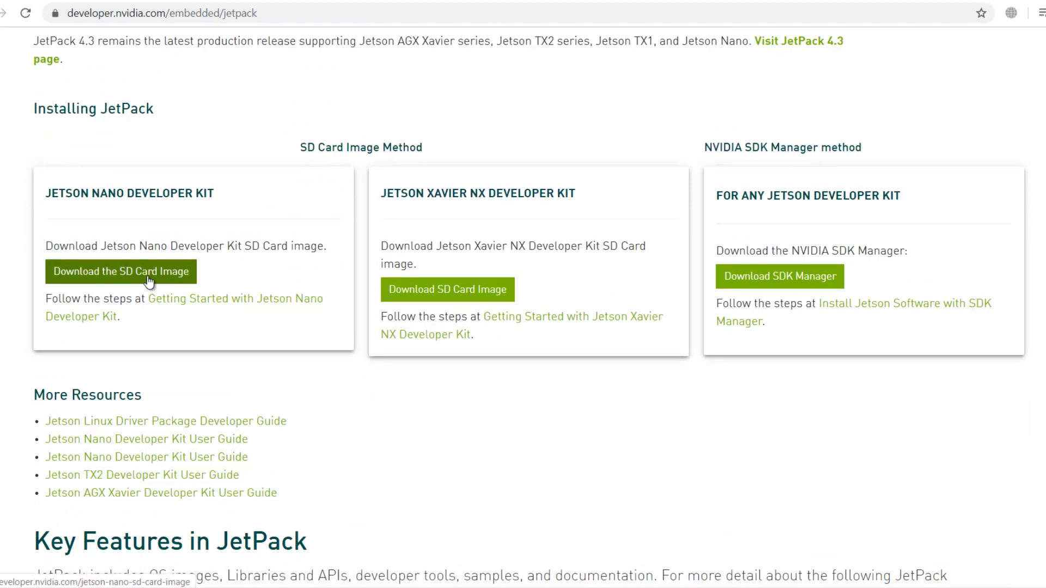
{"action": "left_click", "coordinate": [121, 271]}
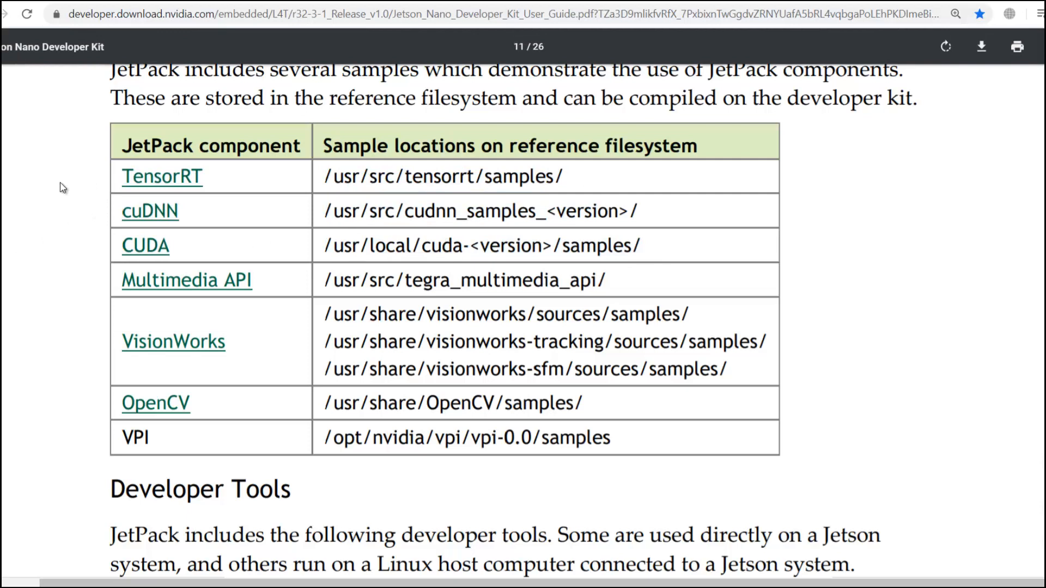
{"action": "mouse_move", "coordinate": [499, 65]}
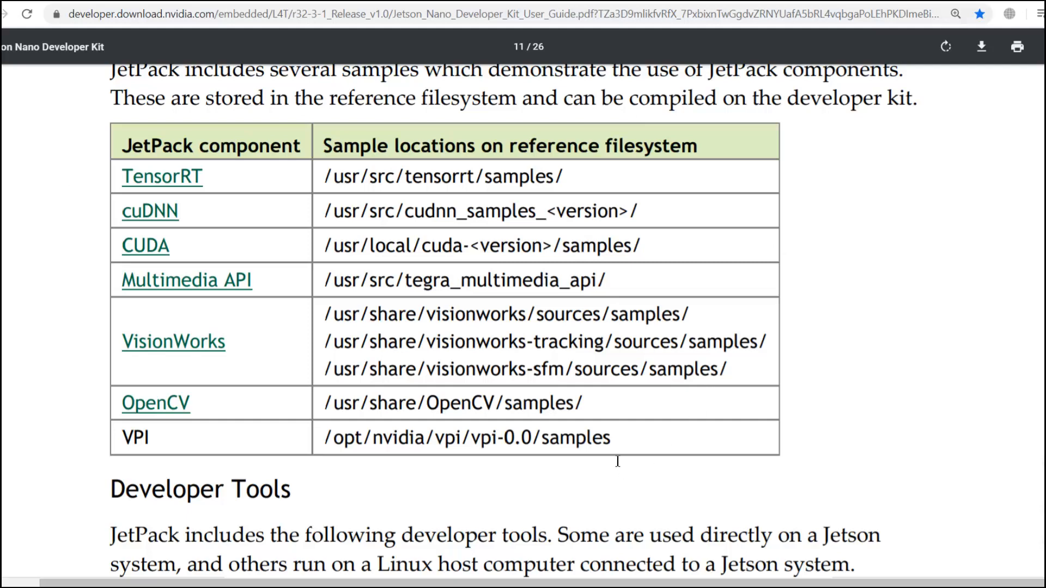
{"action": "mouse_move", "coordinate": [614, 434]}
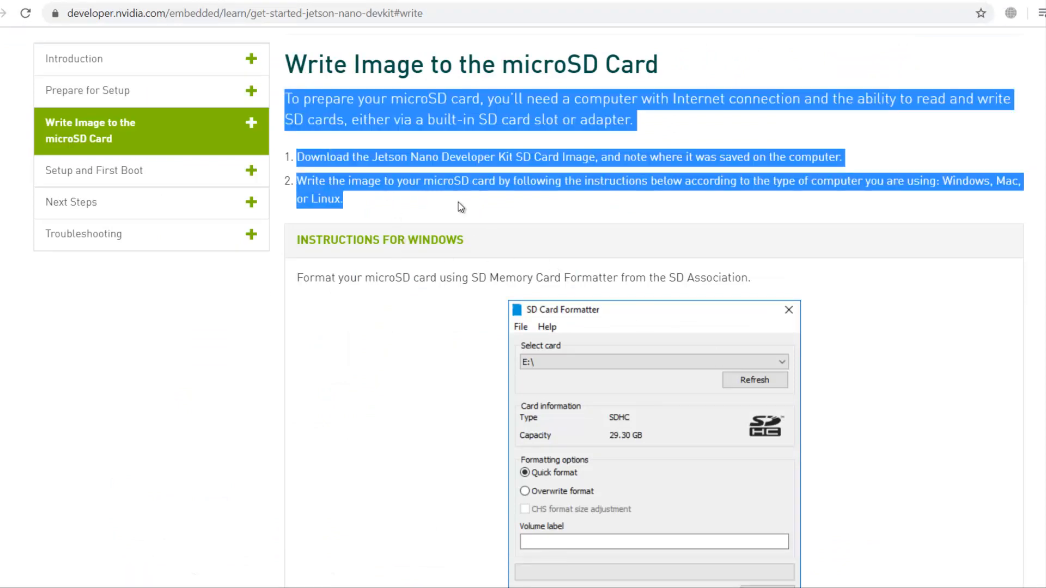
Step: Read through the Windows microSD instructions, highlighting the step about installing Etcher
{"action": "scroll", "scroll_direction": "down", "scroll_amount": 3}
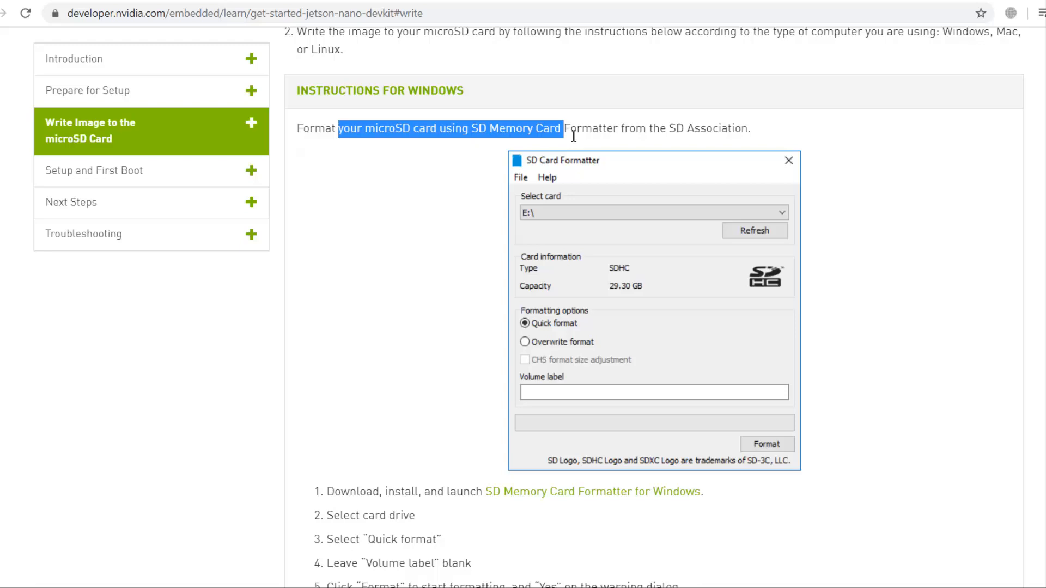
{"action": "left_click", "coordinate": [443, 254]}
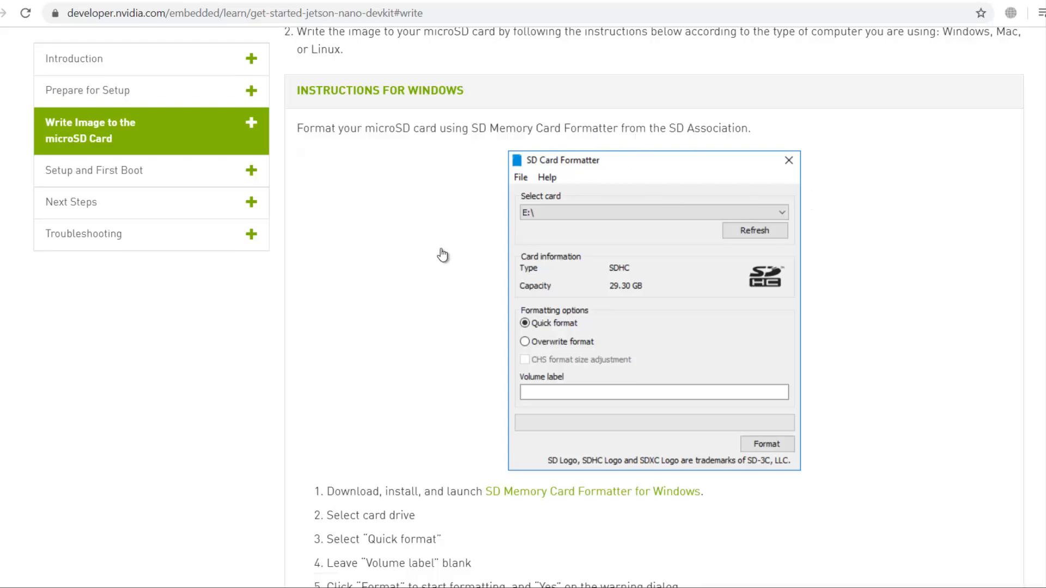
{"action": "scroll", "scroll_direction": "down", "scroll_amount": 3}
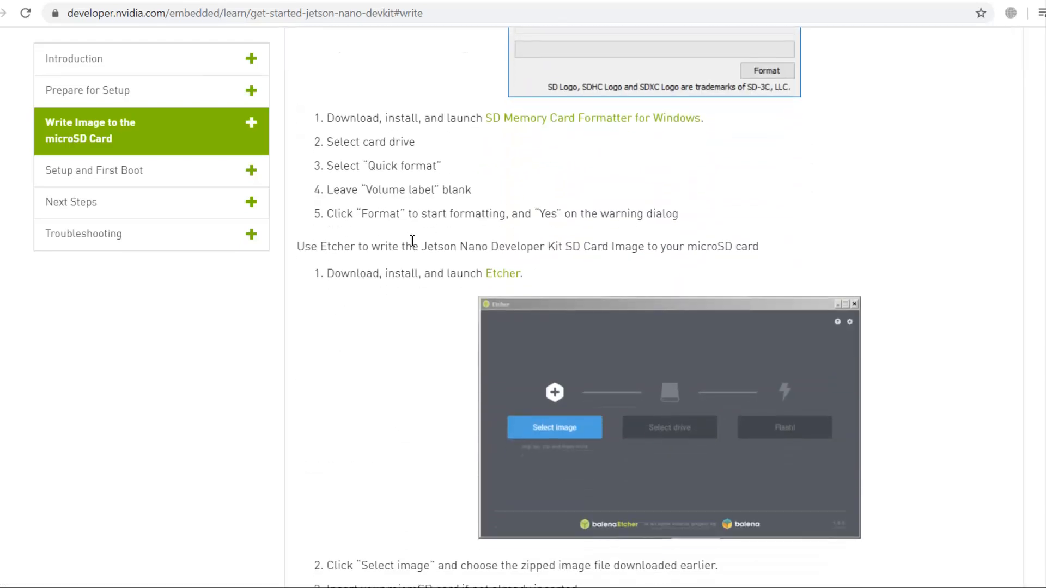
{"action": "scroll", "scroll_direction": "down", "scroll_amount": 3}
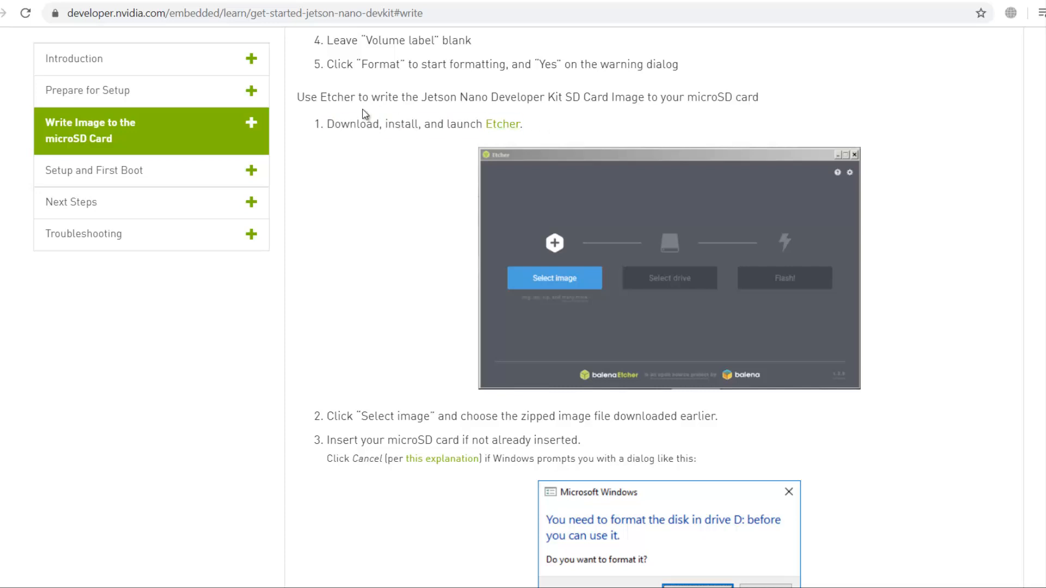
{"action": "left_click_drag", "start_coordinate": [326, 123], "coordinate": [524, 123]}
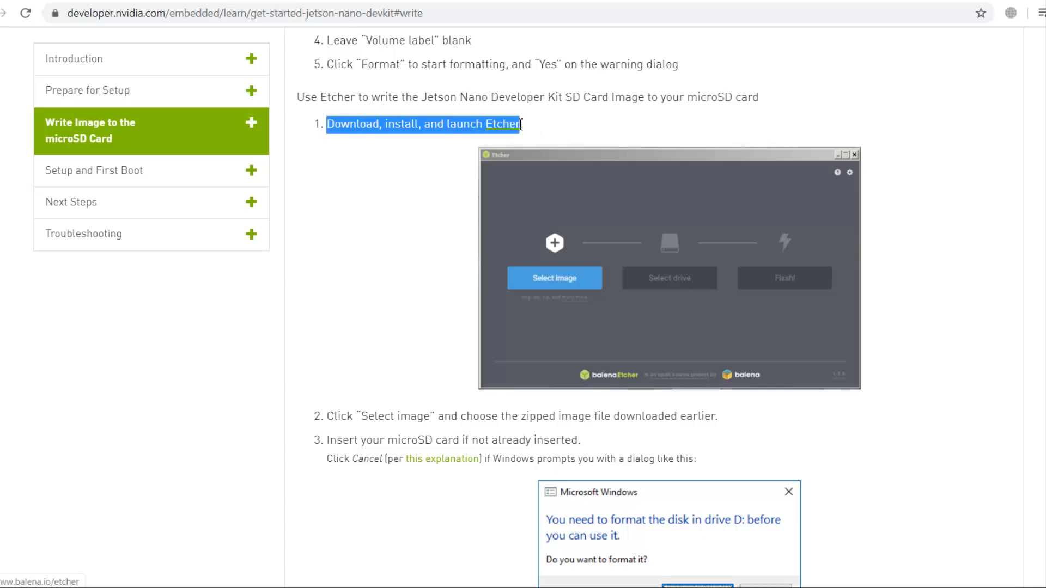
{"action": "scroll", "scroll_direction": "down", "scroll_amount": 3}
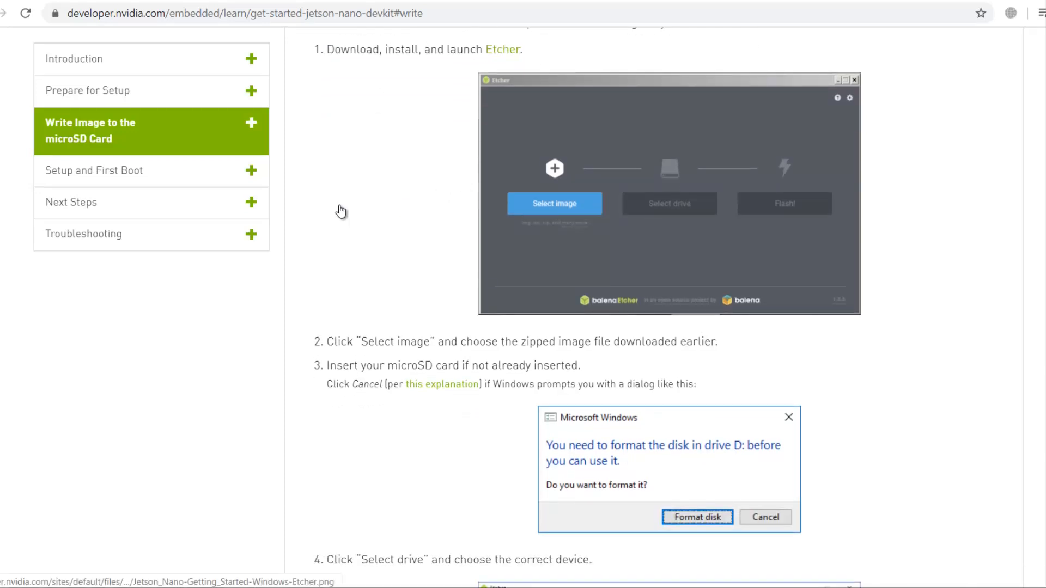
{"action": "scroll", "scroll_direction": "down", "scroll_amount": 3}
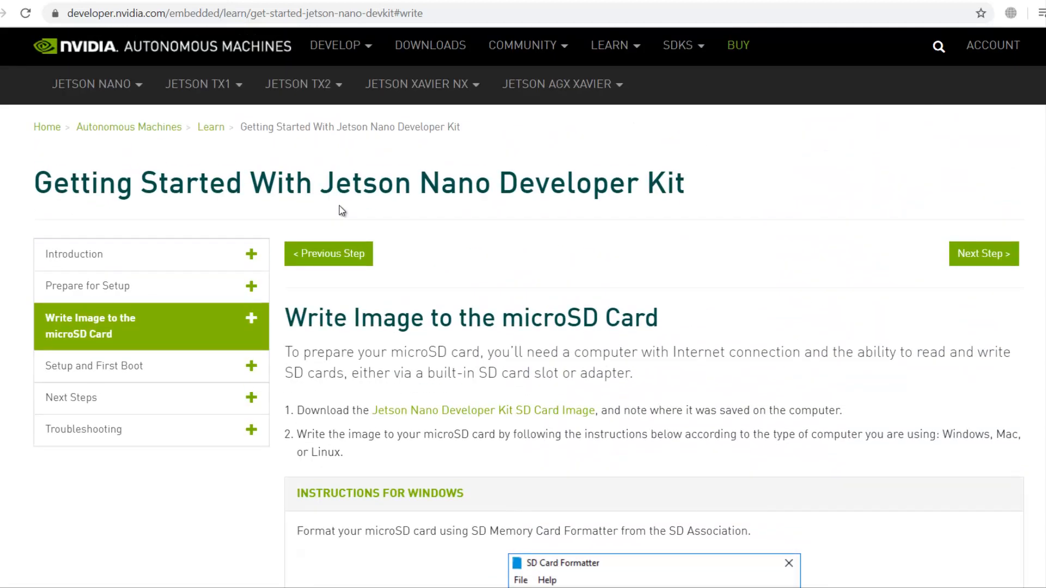
{"action": "scroll", "scroll_direction": "down", "scroll_amount": 3}
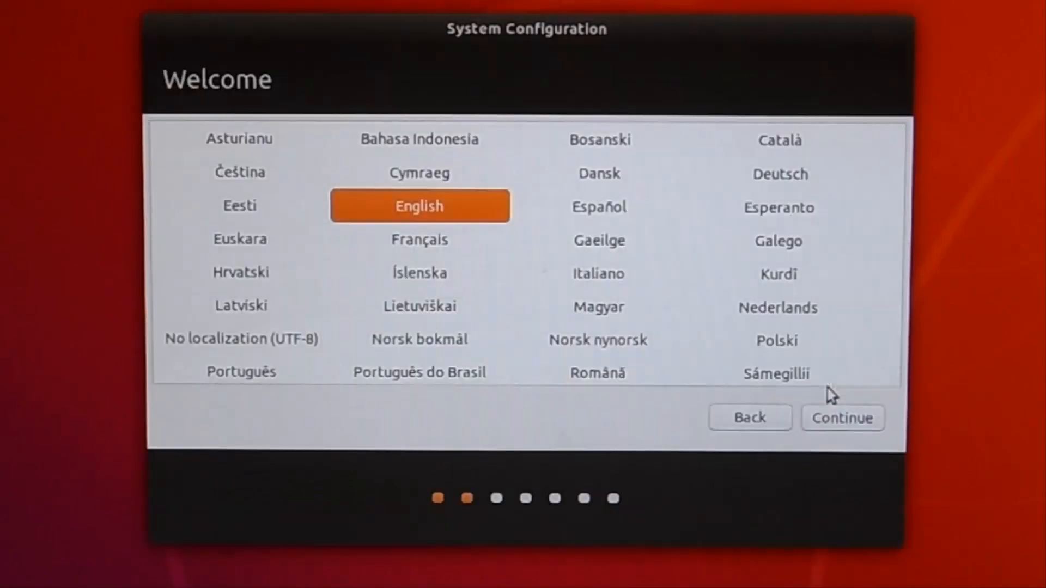
Step: Accept English and the keyboard layout and fill in the 'Who are you?' account details
{"action": "left_click", "coordinate": [842, 419]}
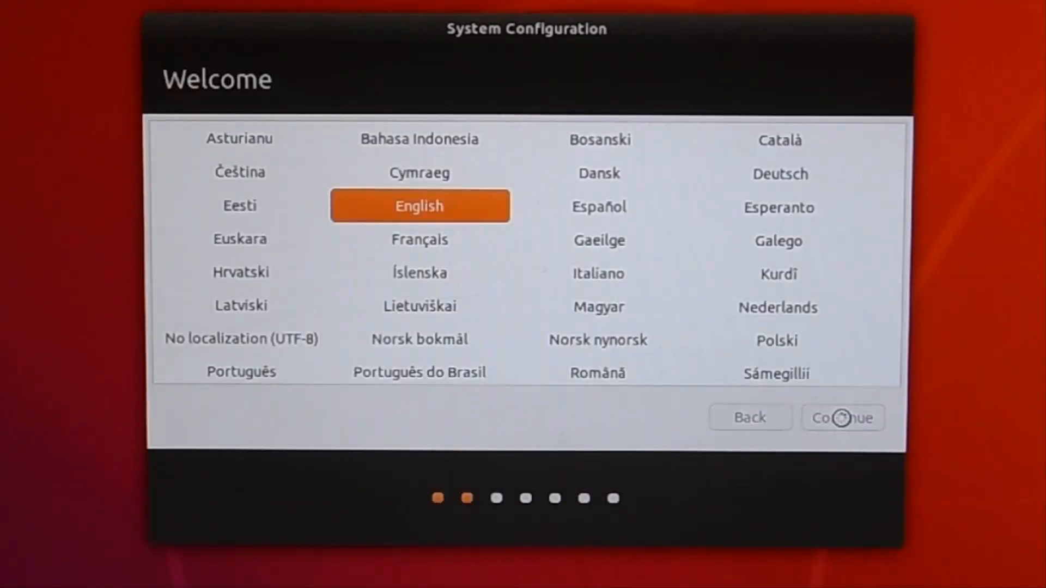
{"action": "left_click", "coordinate": [843, 417]}
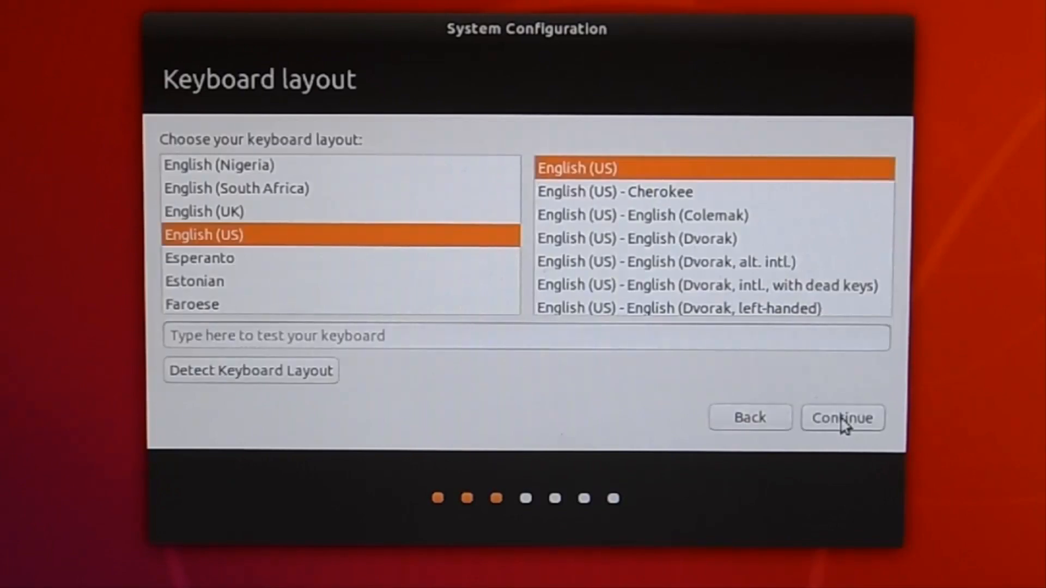
{"action": "left_click", "coordinate": [842, 418]}
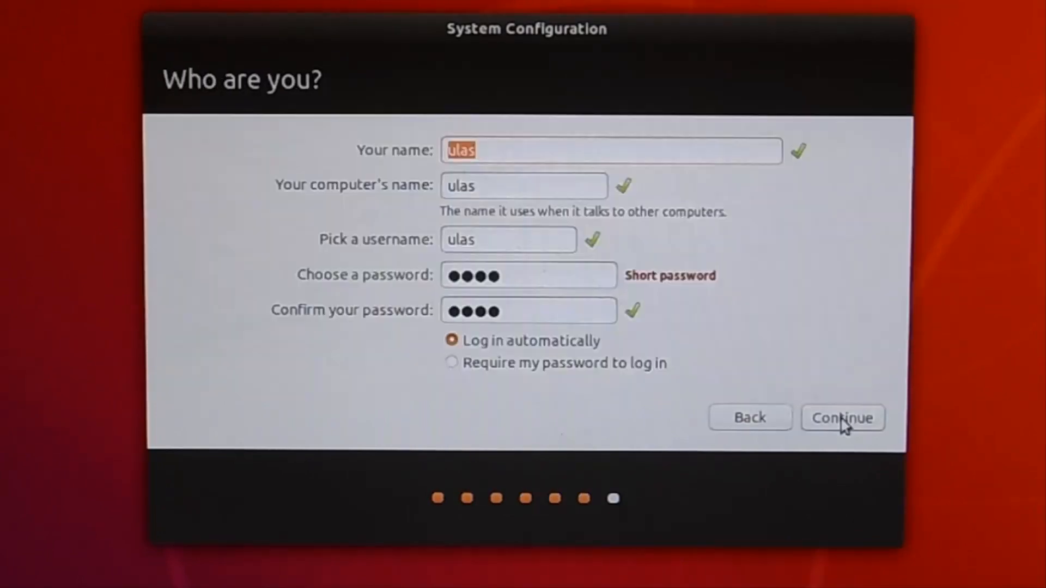
{"action": "left_click", "coordinate": [528, 274]}
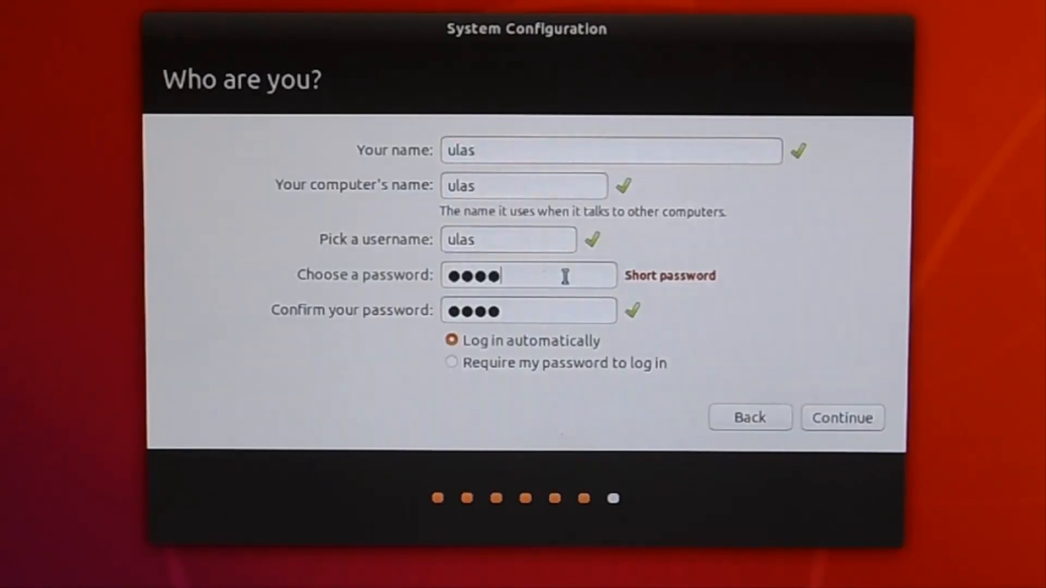
Step: Submit the account details and keep the maximum APP partition size of 29593 MB
{"action": "left_click", "coordinate": [841, 417]}
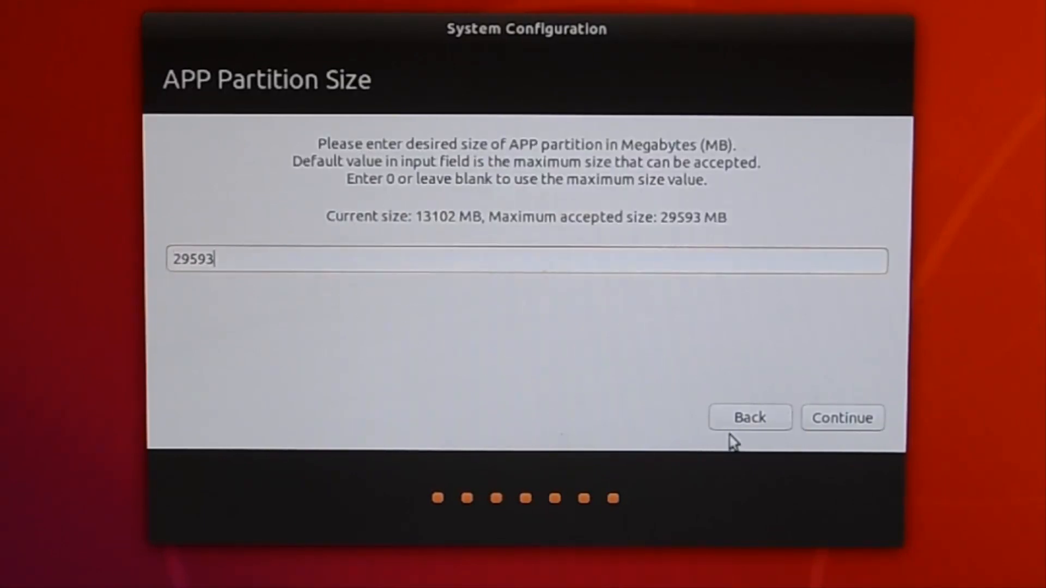
{"action": "left_click", "coordinate": [842, 419]}
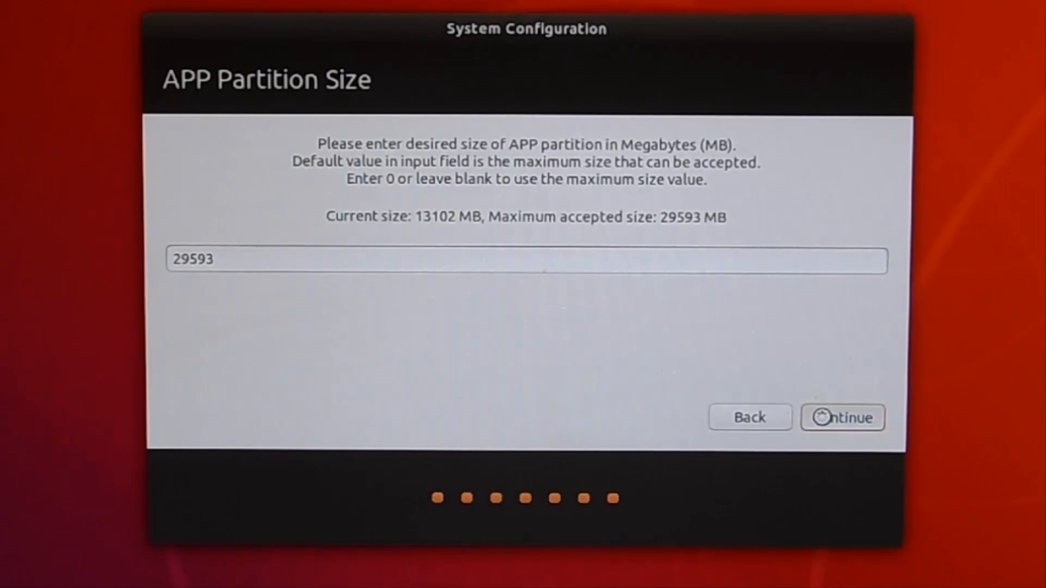
{"action": "left_click", "coordinate": [841, 417]}
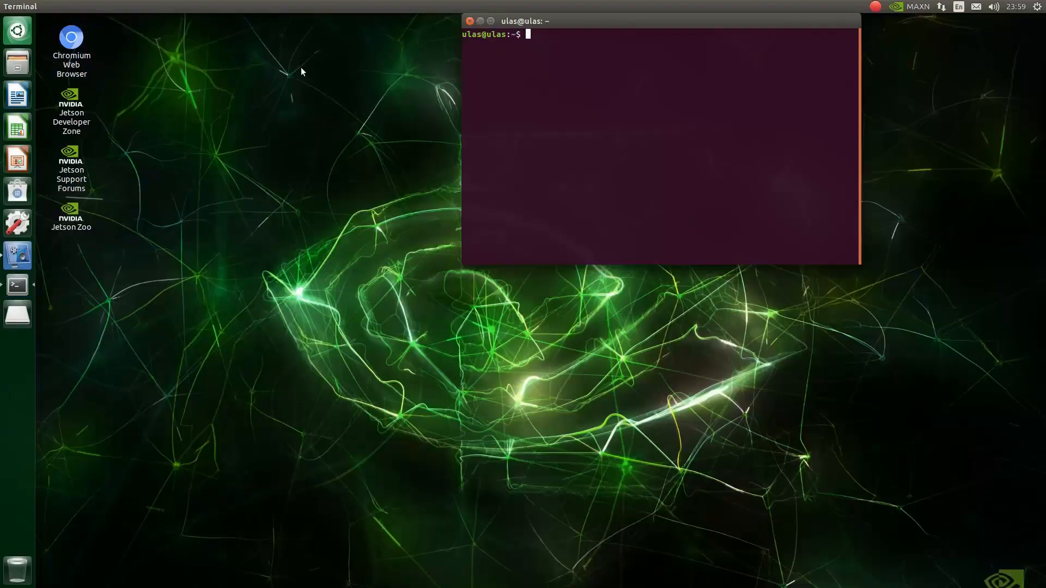
Step: Run 'sudo apt update' with the sudo password, then enter 'sudo apt upgrade'
{"action": "type", "text": "sudo a"}
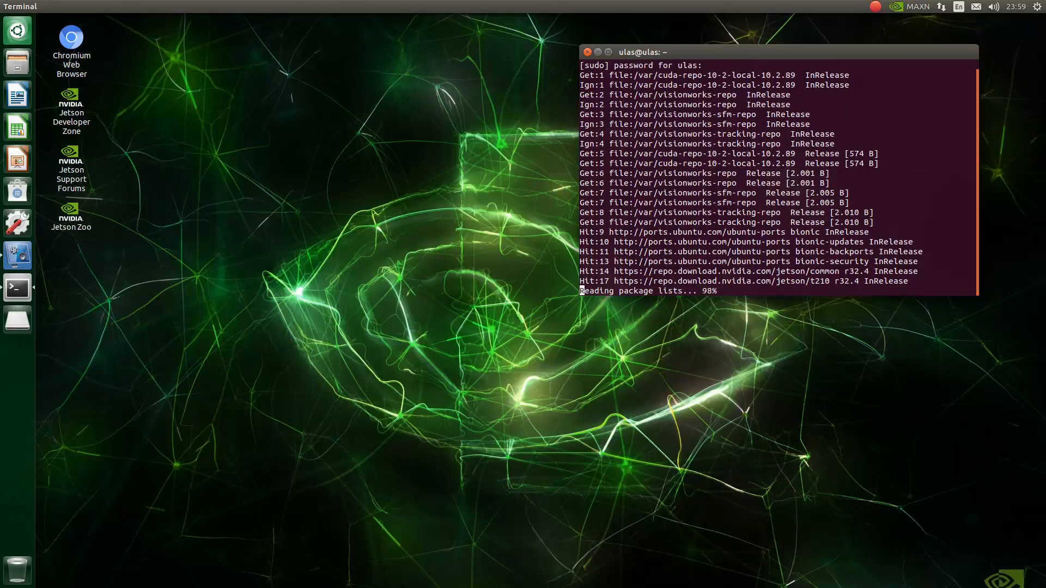
{"action": "type", "text": "sudo apt"}
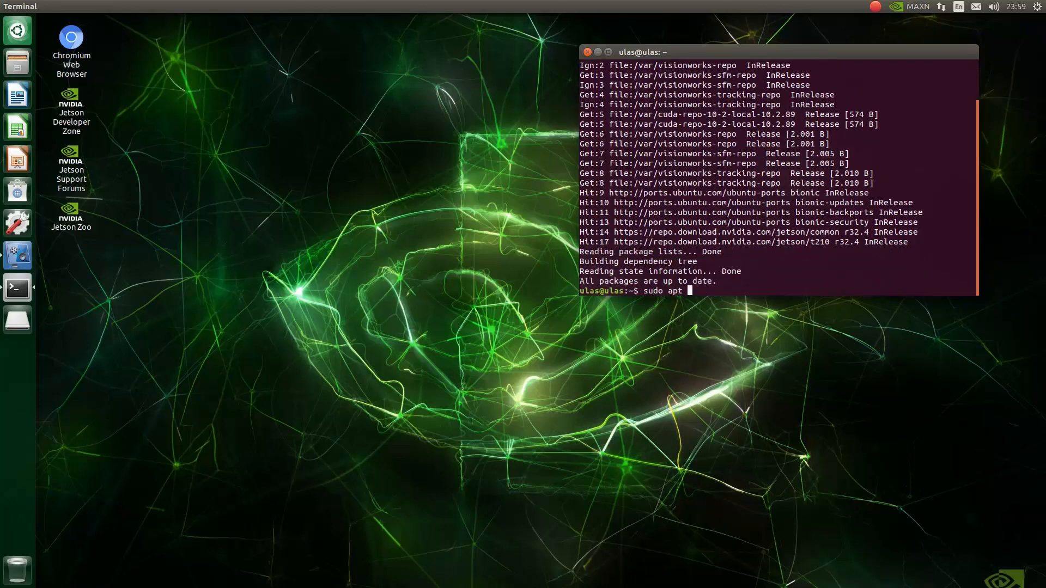
{"action": "type", "text": "ugrade"}
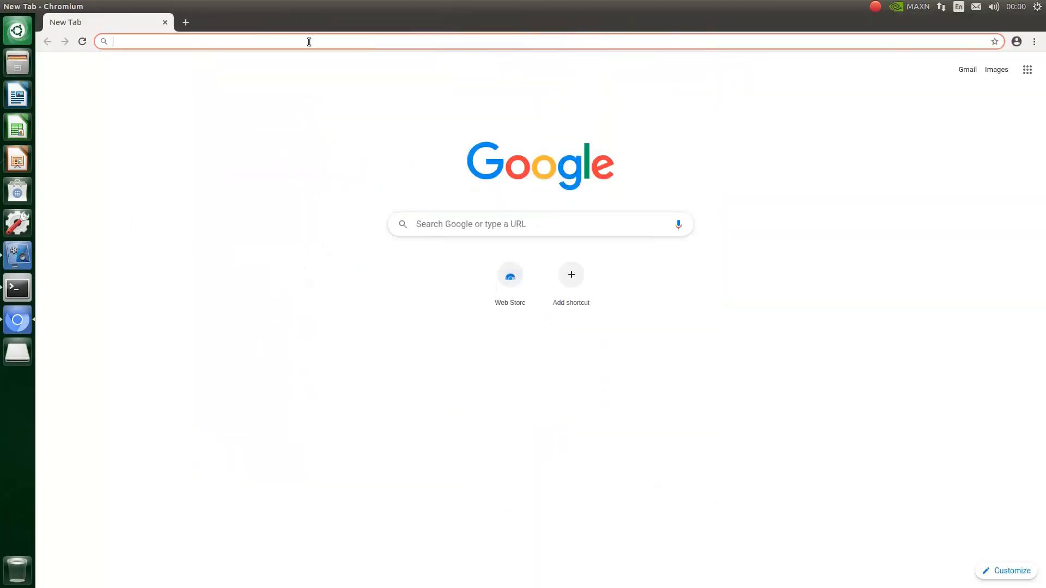
Step: Search 'download tensorflow jetson' and scroll NVIDIA's TensorFlow for Jetson docs to Prerequisites
{"action": "type", "text": "donwload tenso"}
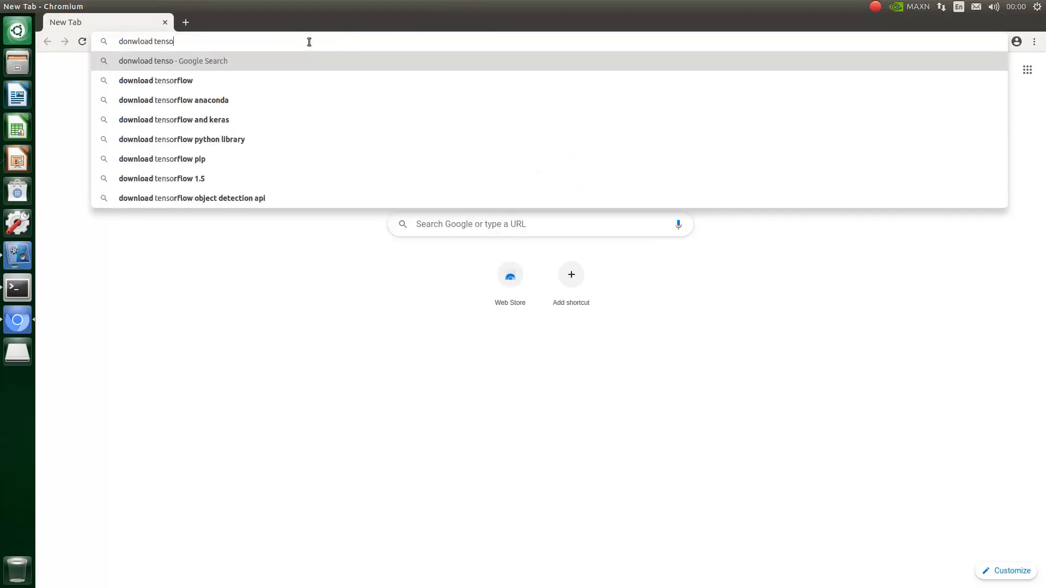
{"action": "type", "text": "download tensorflow ja"}
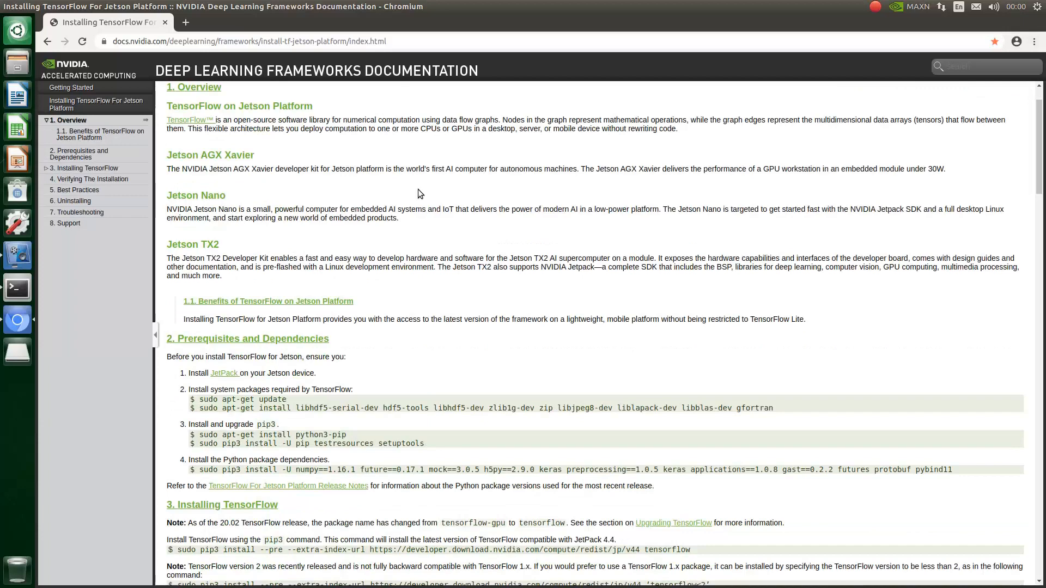
{"action": "scroll", "scroll_direction": "down", "scroll_amount": 3}
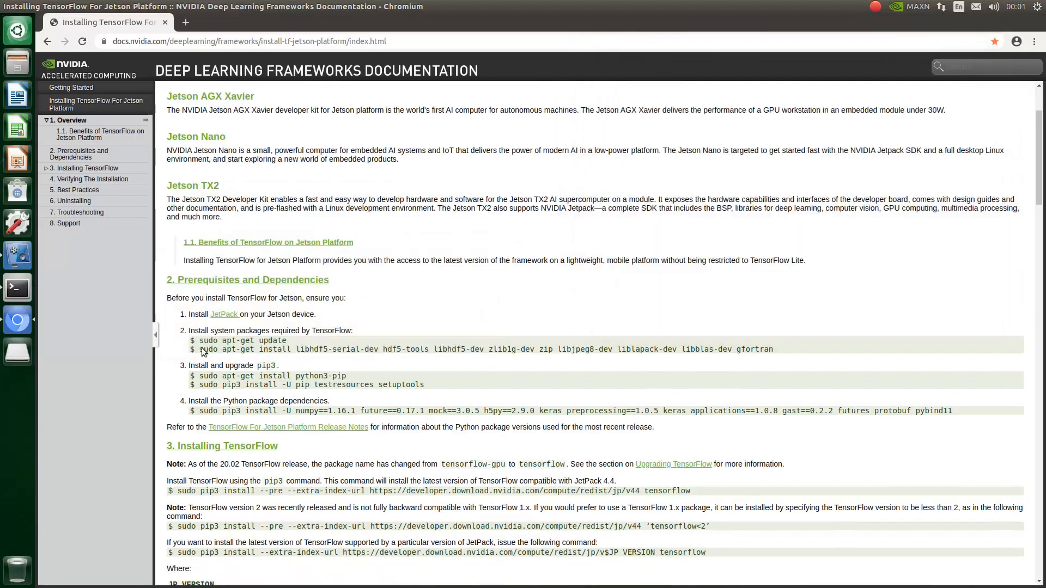
Step: Run the apt-get install of libhdf5-serial-dev, hdf5-tools, JPEG, LAPACK, BLAS and gfortran in Terminal
{"action": "left_click", "coordinate": [16, 286]}
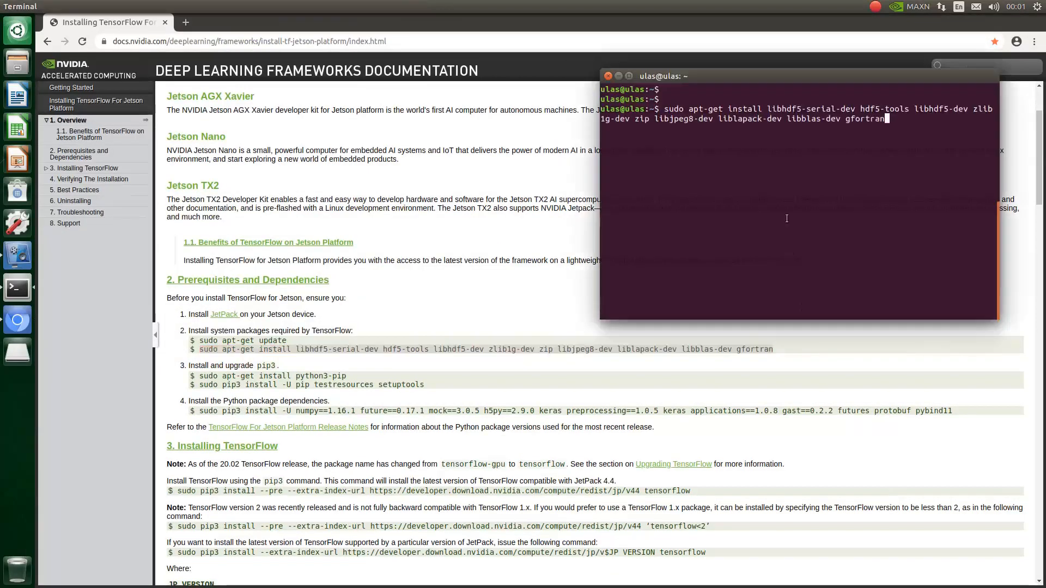
{"action": "key", "text": "Return"}
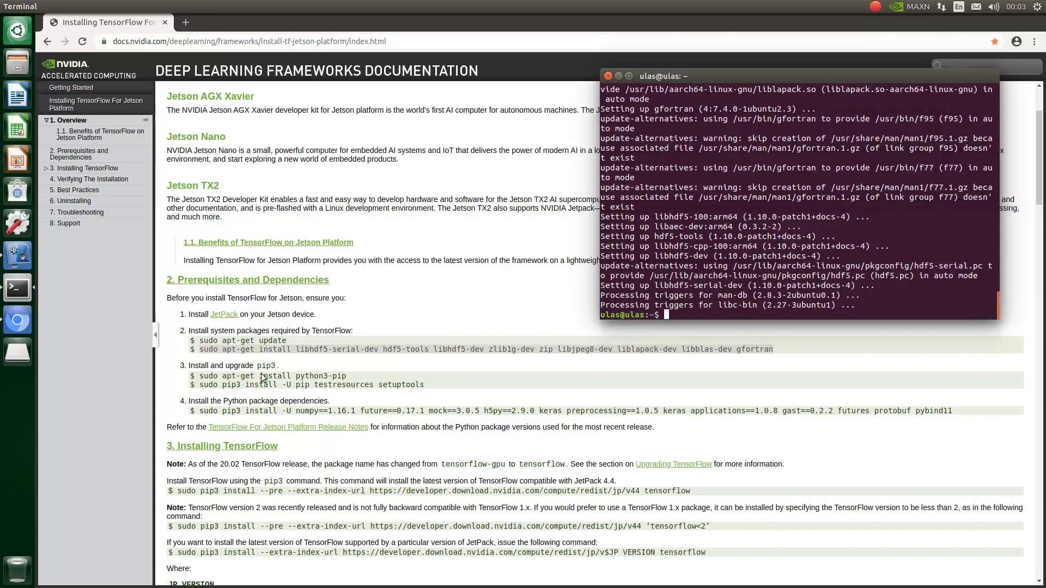
Step: Install python3-pip with 'sudo apt-get install python3-pip', answering 'y' at the prompt
{"action": "type", "text": "sudo apt-get install python3-pip"}
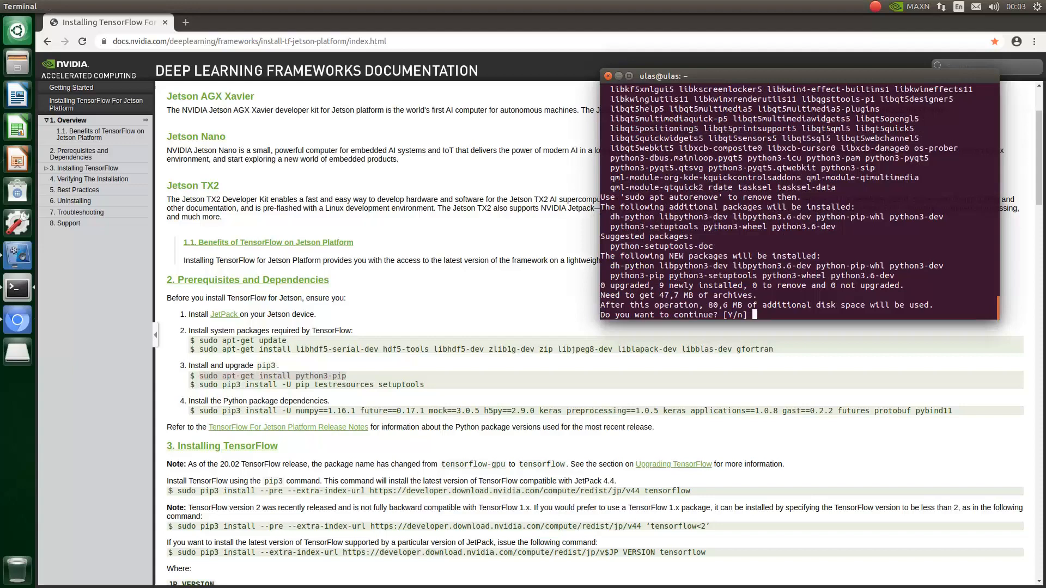
{"action": "type", "text": "y"}
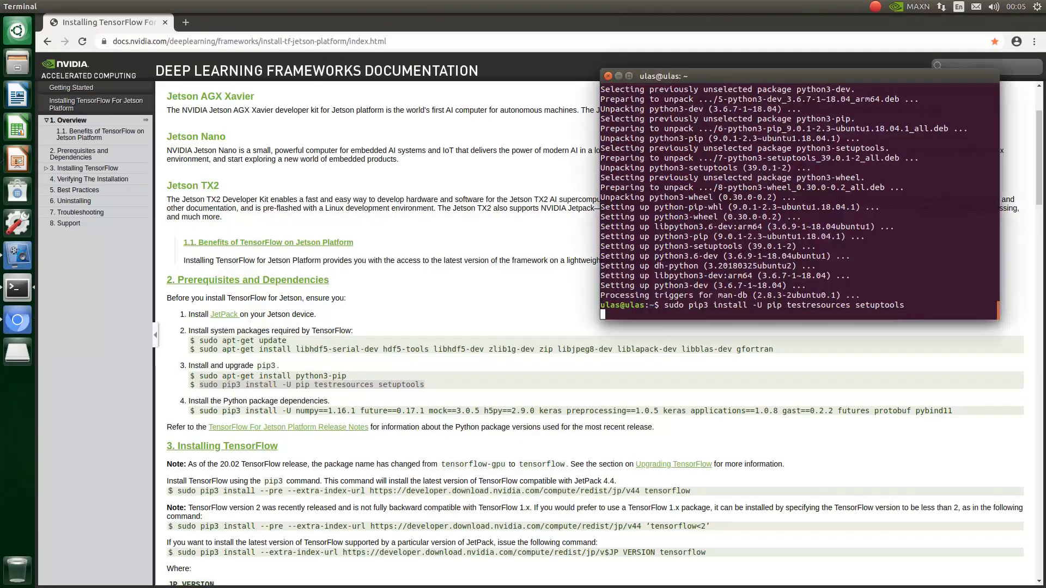
Step: Scroll the pip3 upgrade output installing pip, testresources and setuptools
{"action": "scroll", "scroll_direction": "down", "scroll_amount": 3}
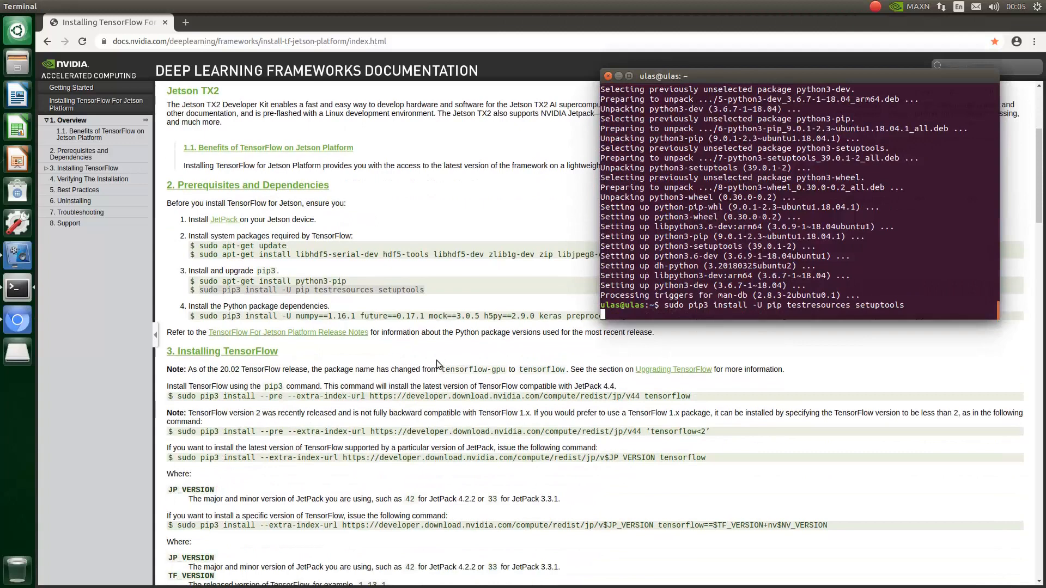
{"action": "scroll", "scroll_direction": "down", "scroll_amount": 3}
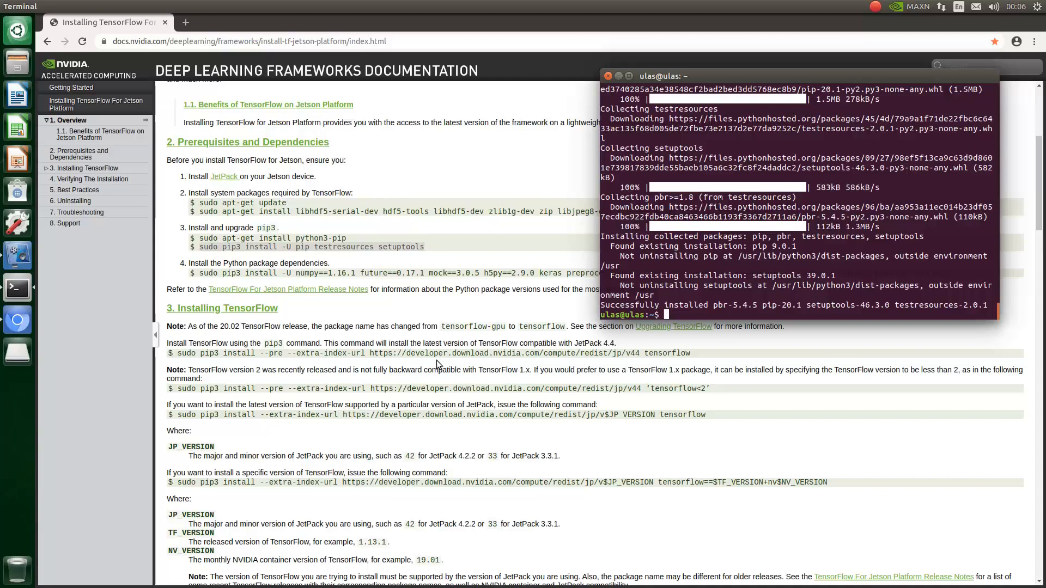
{"action": "mouse_move", "coordinate": [173, 358]}
{"action": "type", "text": "import t"}
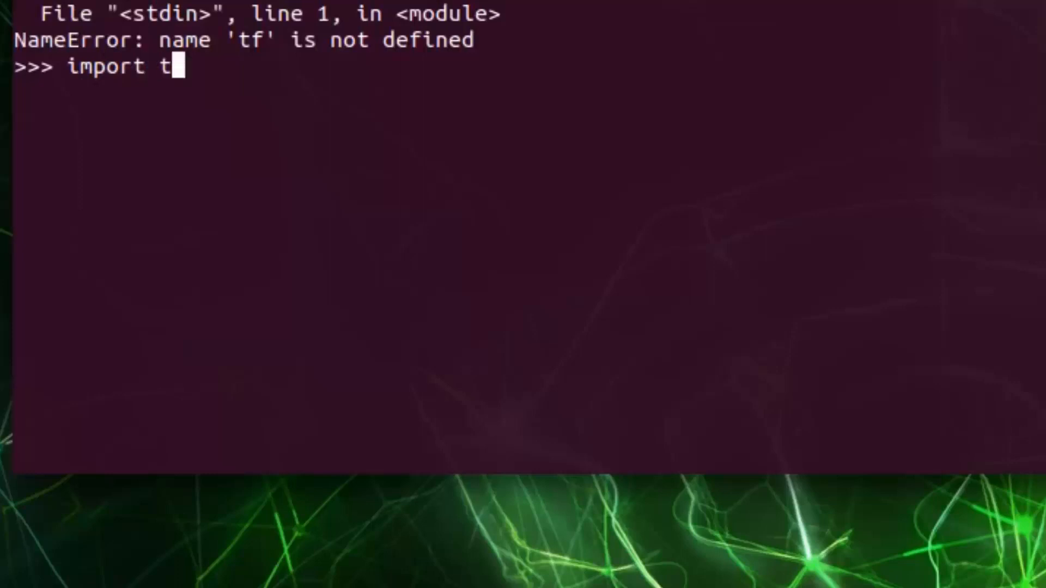
Step: Enter 'import tensorflow as tf' at the Python >>> prompt
{"action": "type", "text": "ensorflow"}
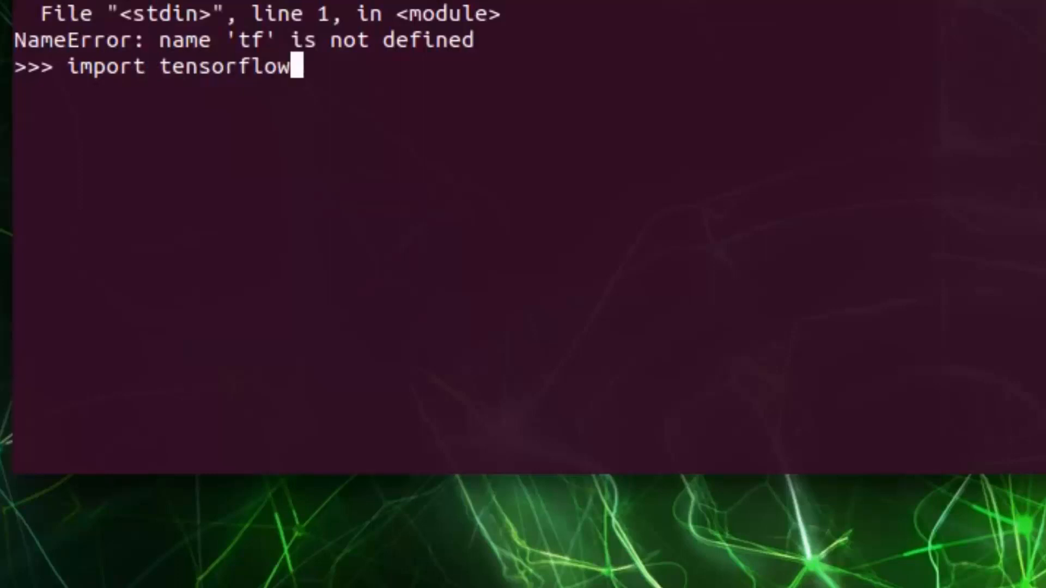
{"action": "type", "text": "as tf"}
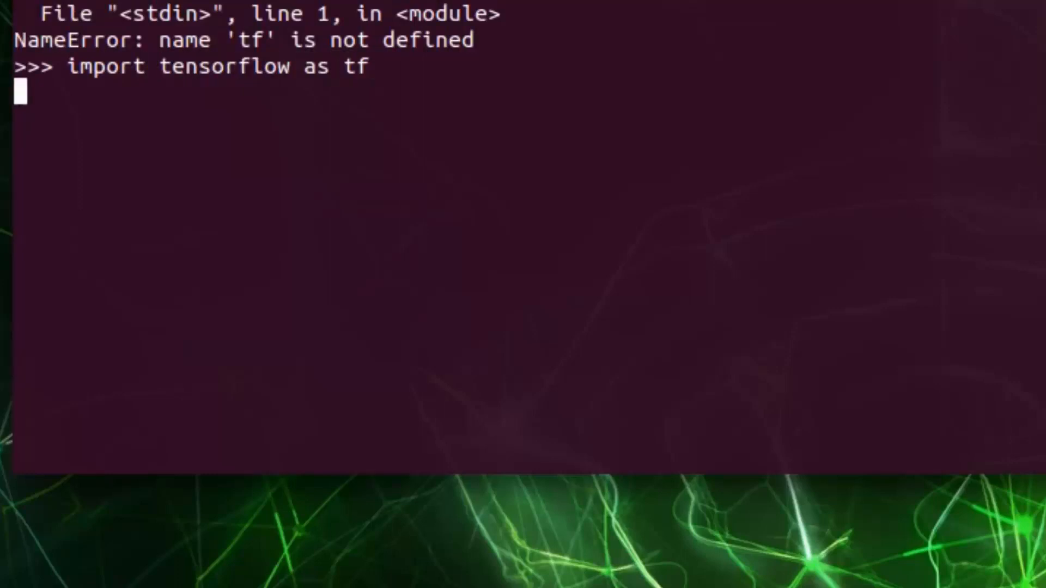